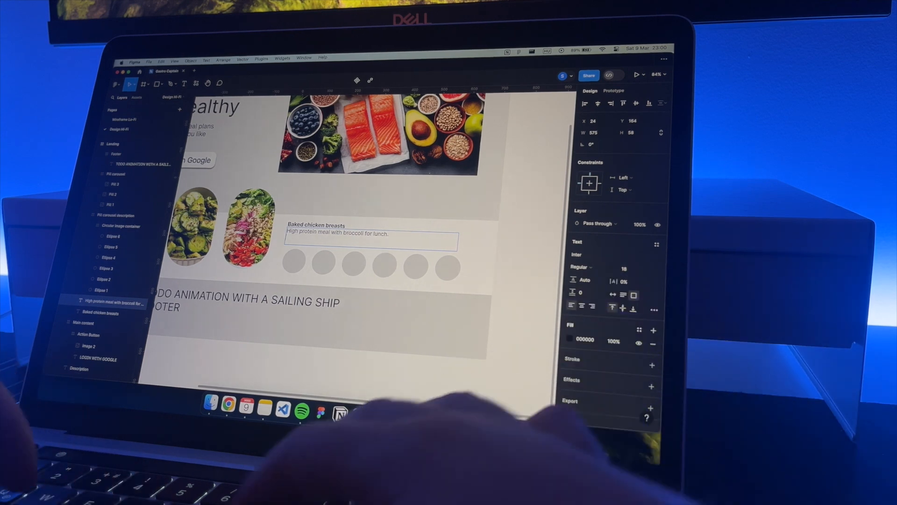
text(Not only will fill your stomach, you will feel full for a long time)
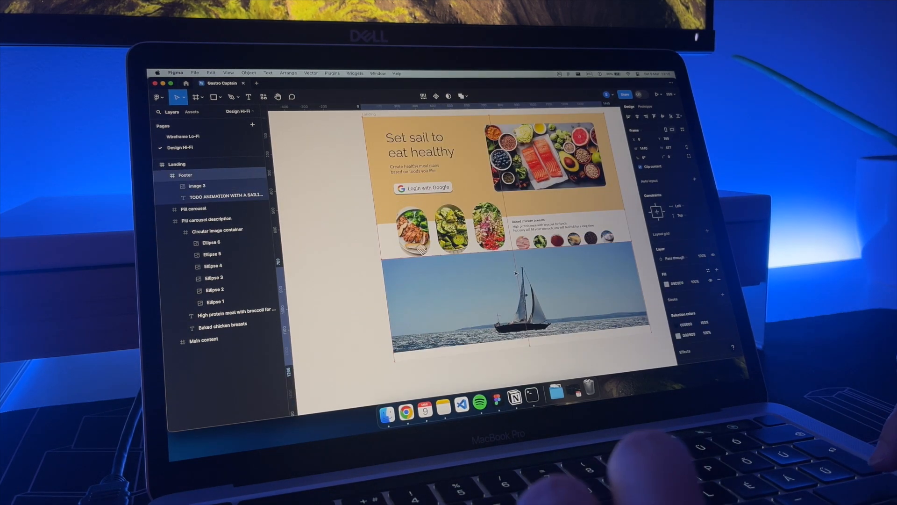
scroll(down, 3)
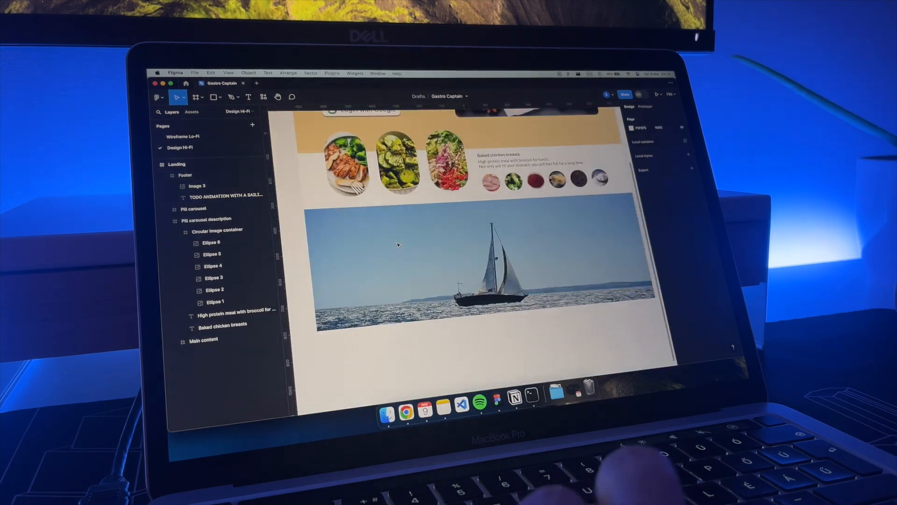